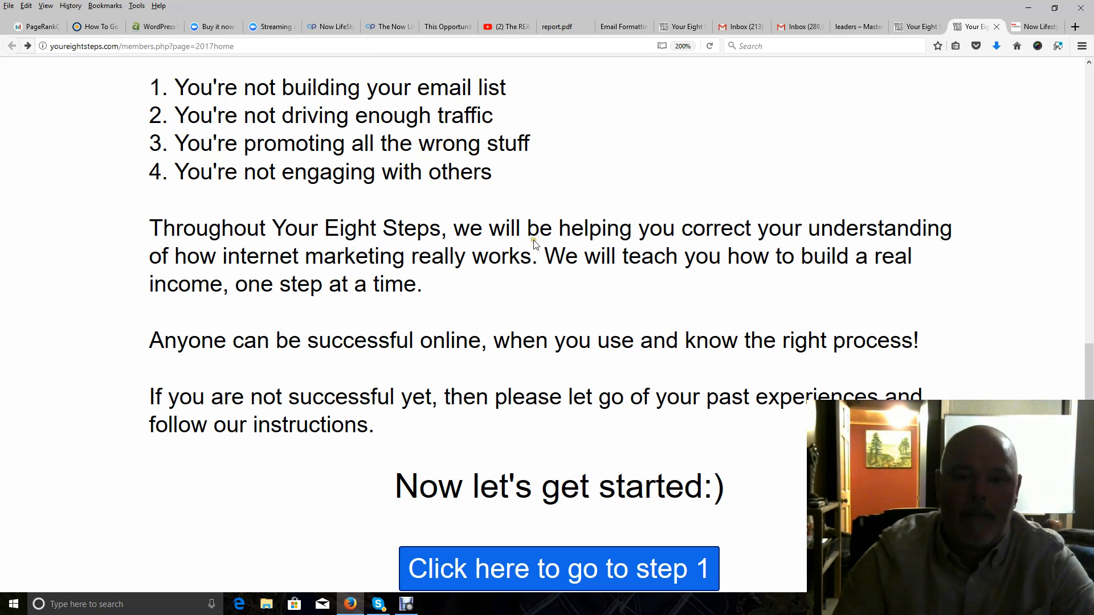
pyautogui.moveTo(898, 96)
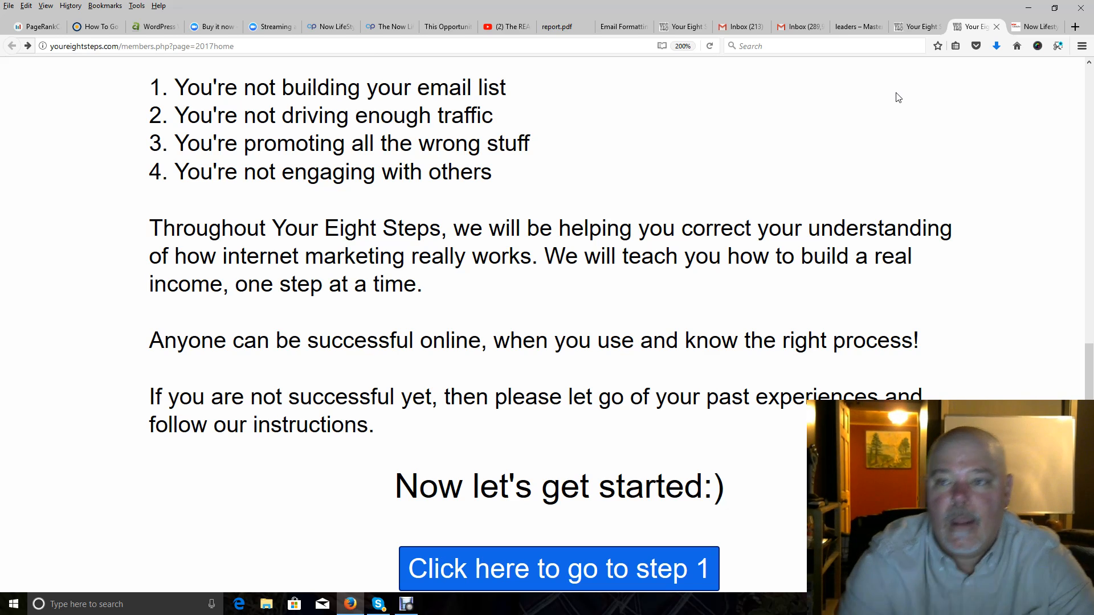
pyautogui.click(1034, 26)
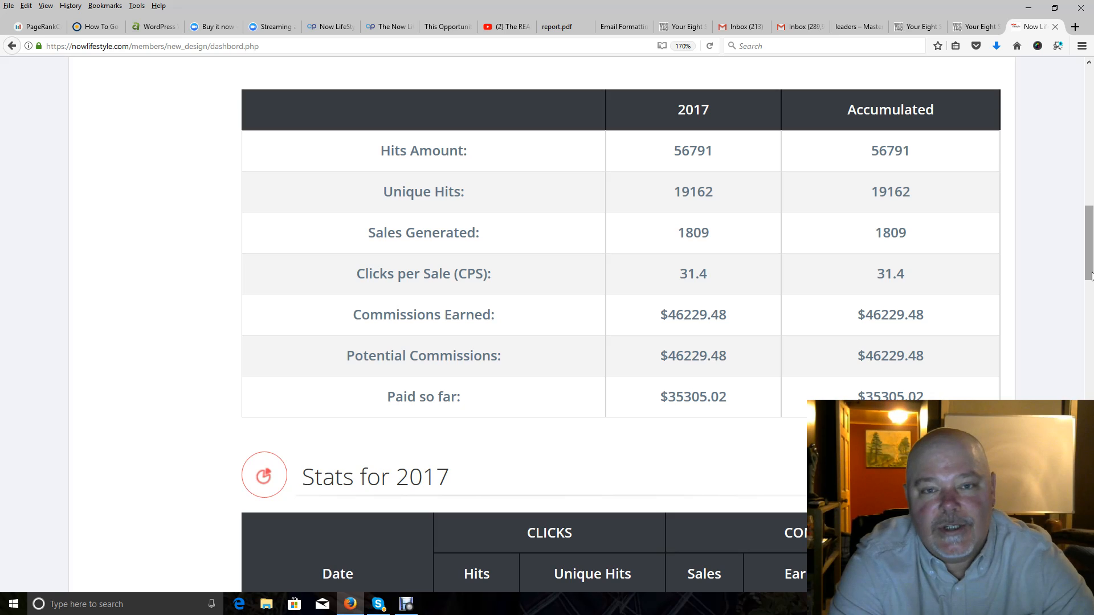
pyautogui.moveTo(1008, 70)
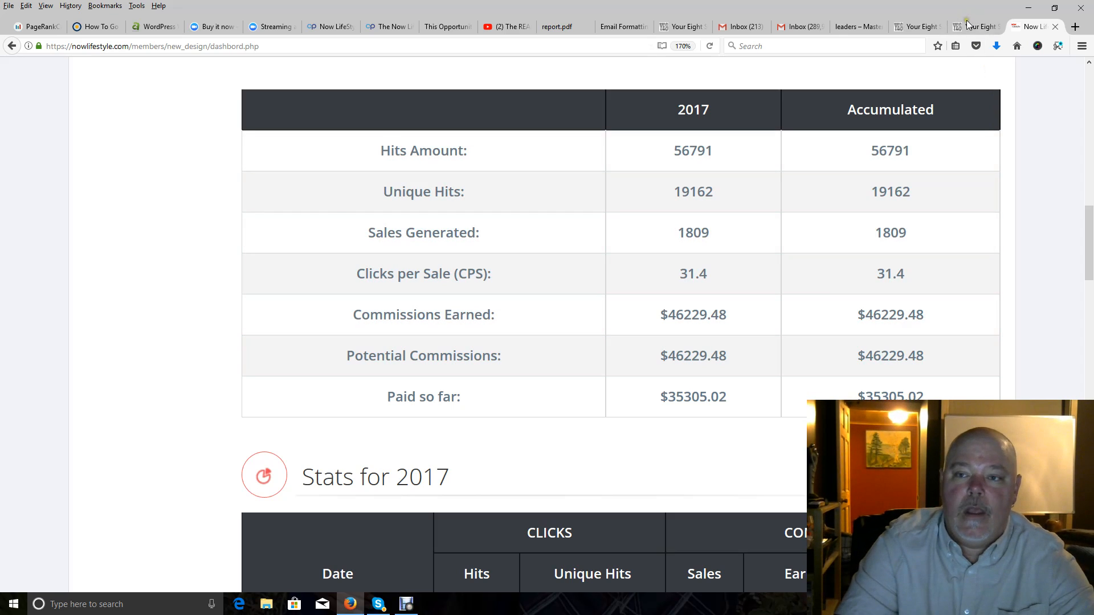
pyautogui.click(975, 26)
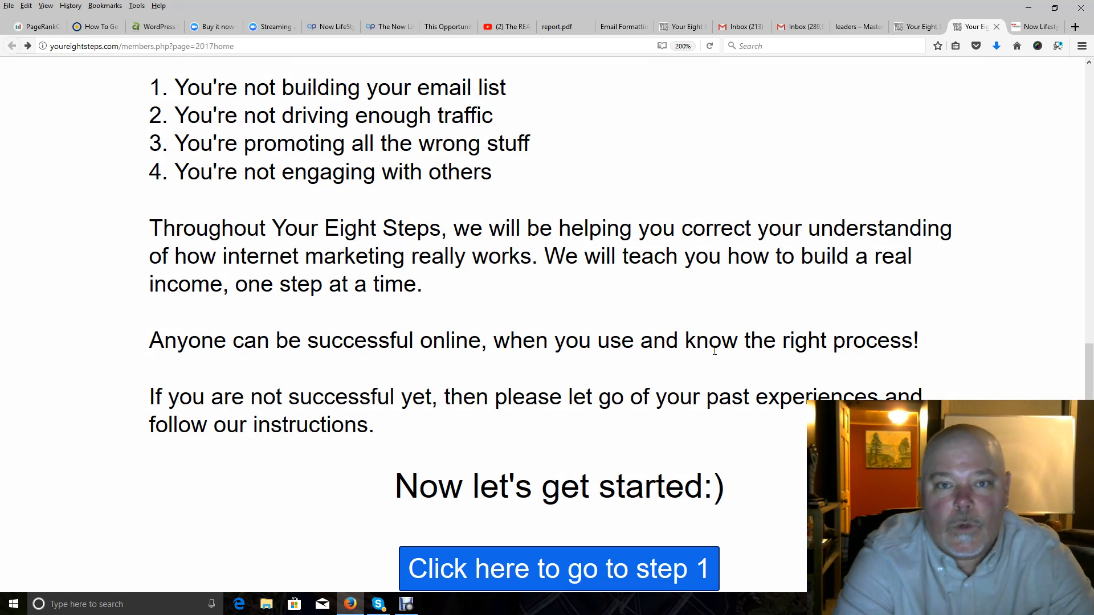